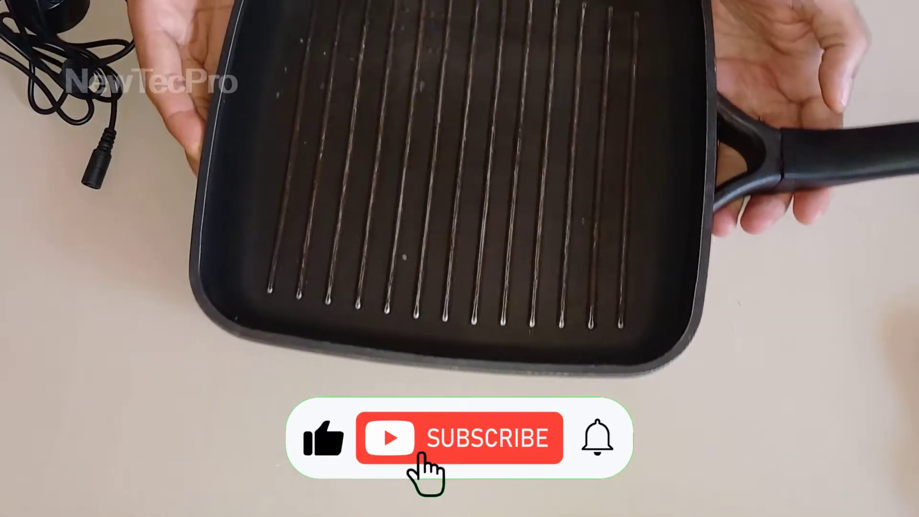
pyautogui.click(459, 437)
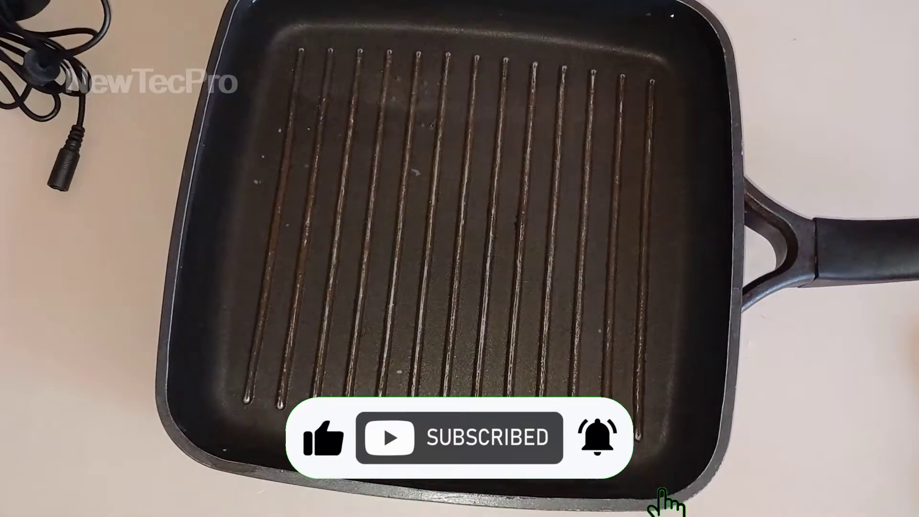